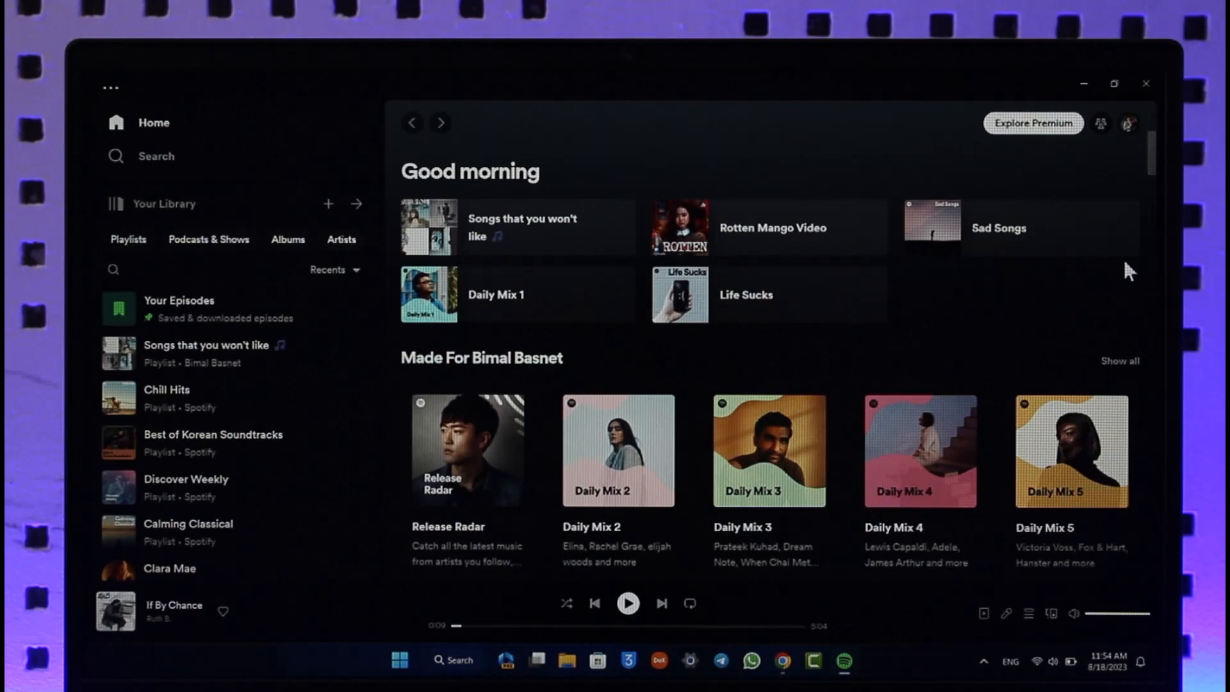
Reach the Settings page from the profile avatar's dropdown menu
click(1128, 123)
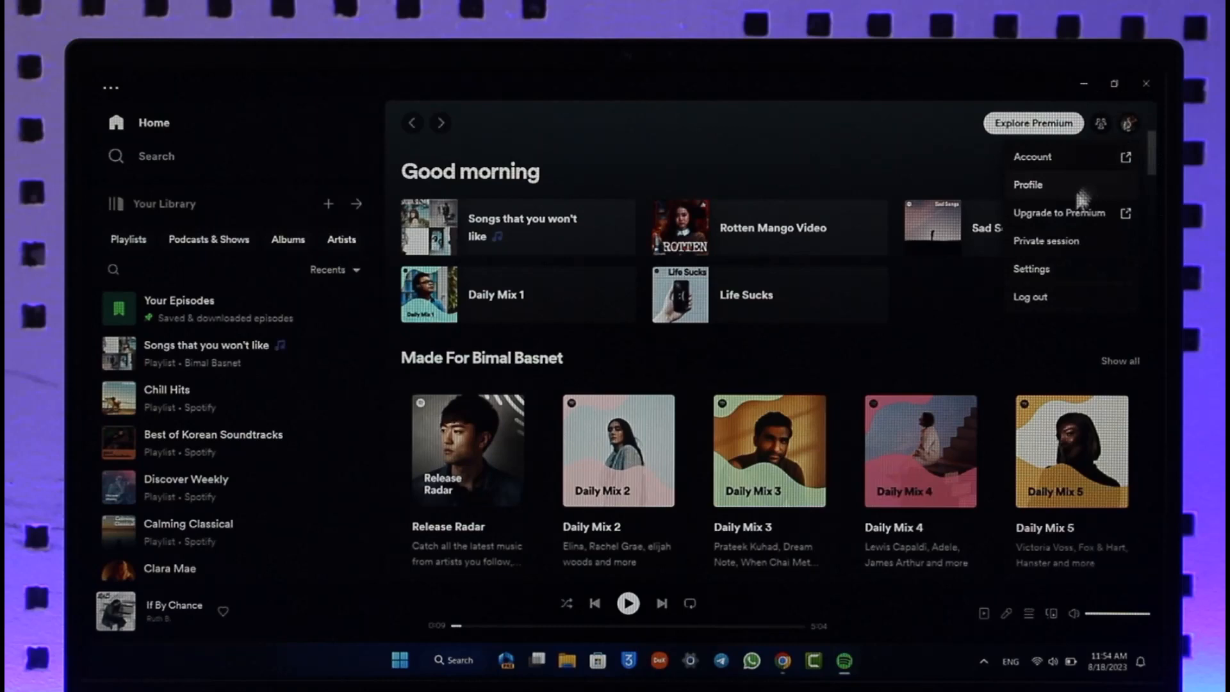
click(1032, 269)
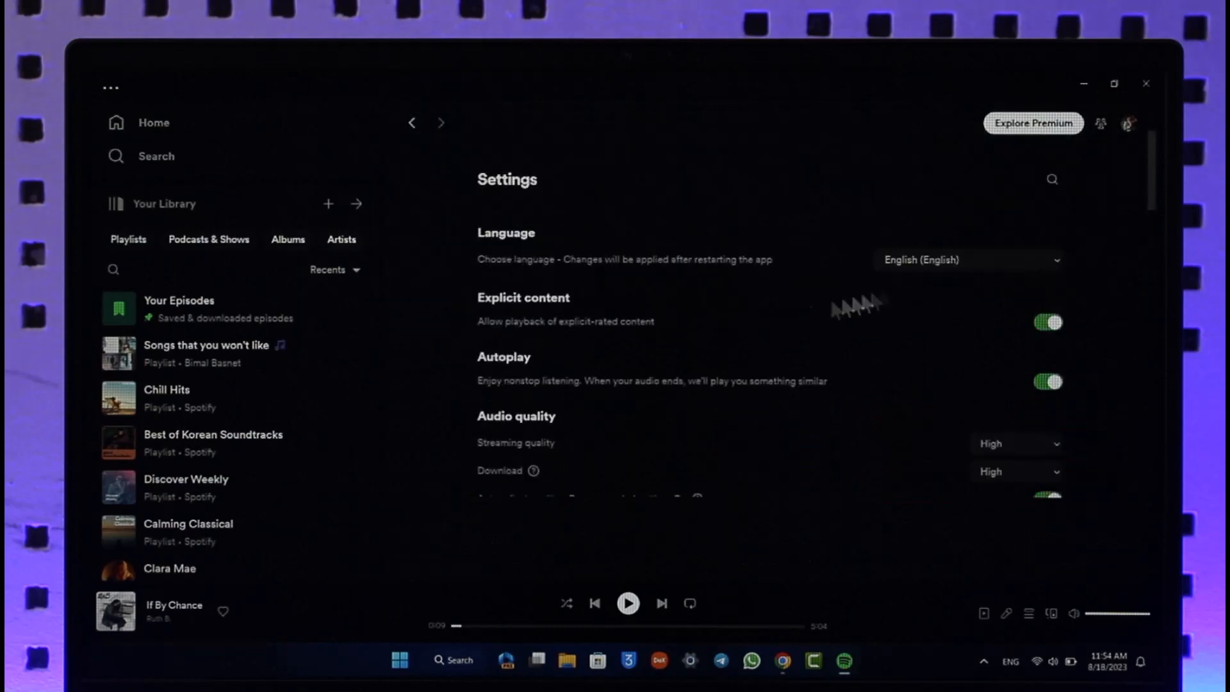
scroll(down, 3)
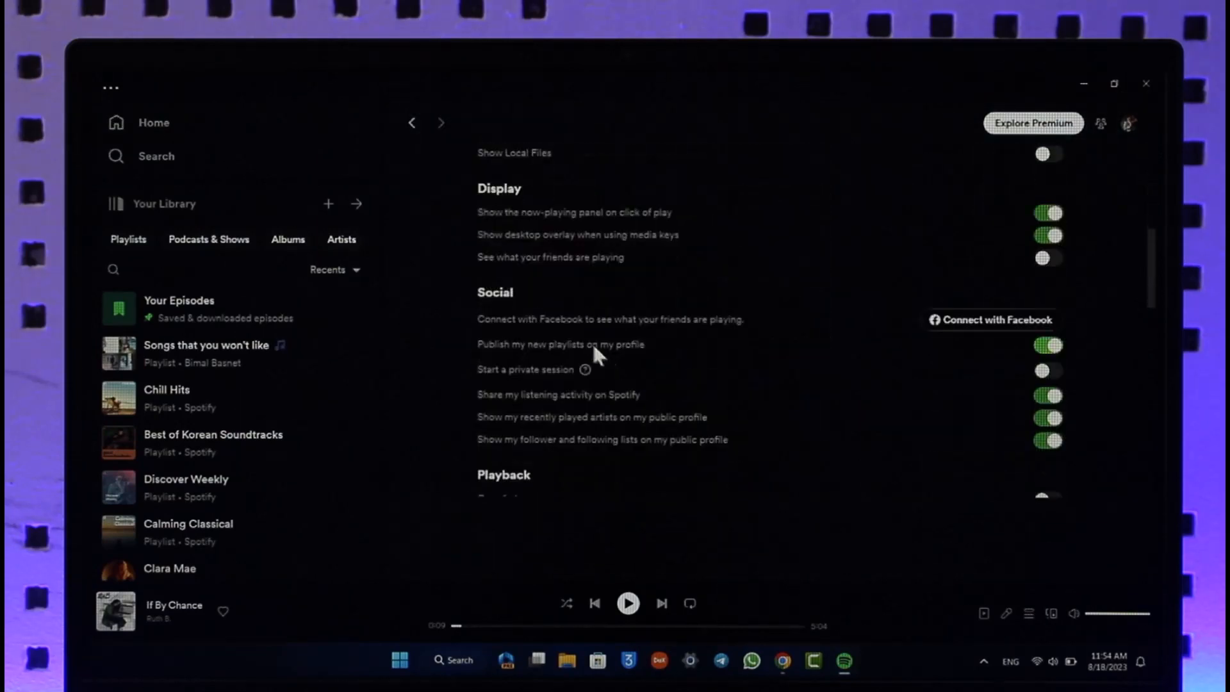
mouse_move(647, 345)
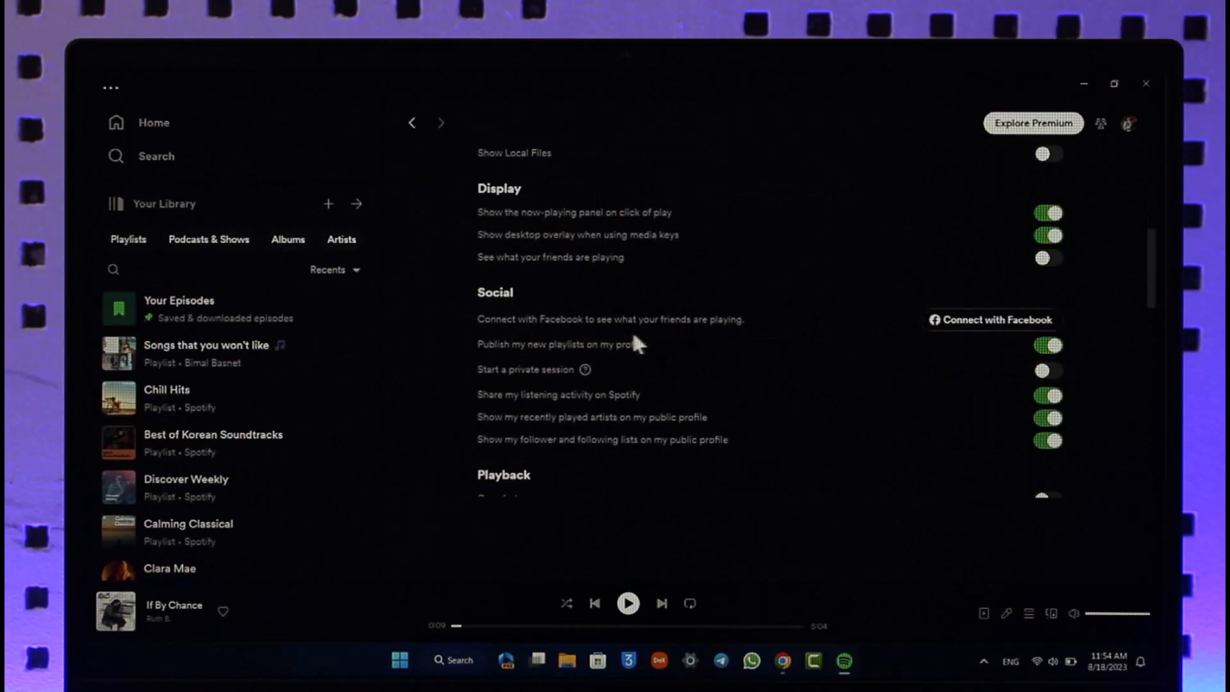
mouse_move(720, 338)
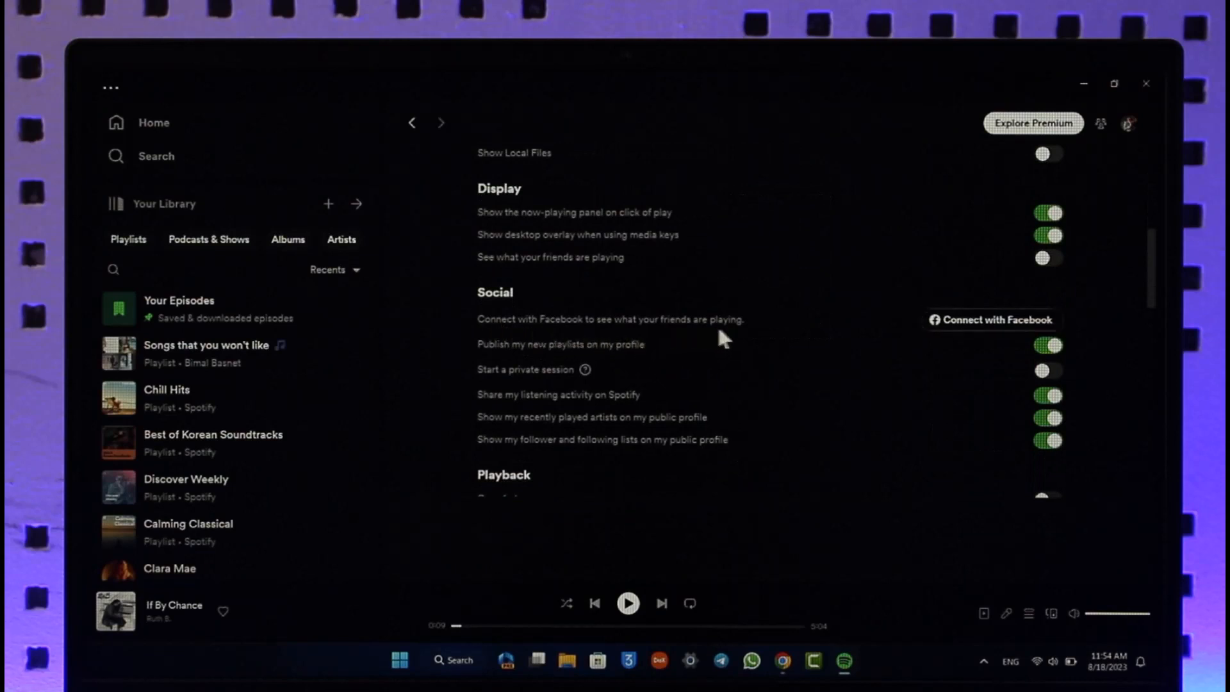
click(991, 319)
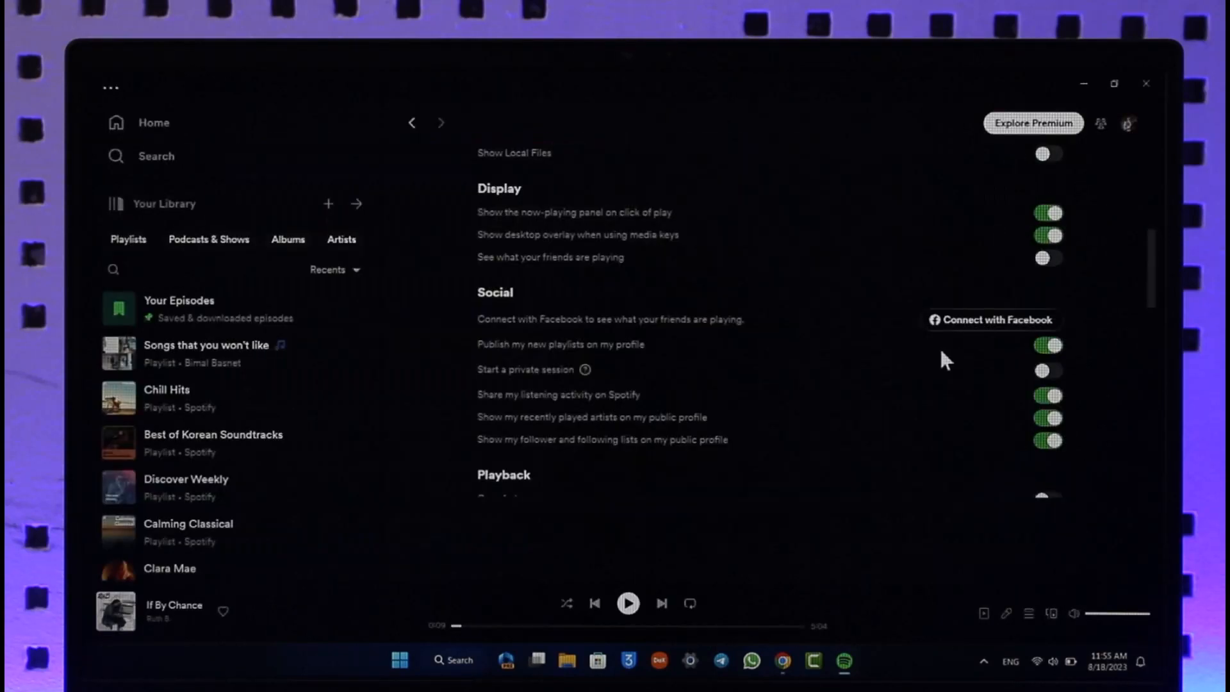
scroll(up, 3)
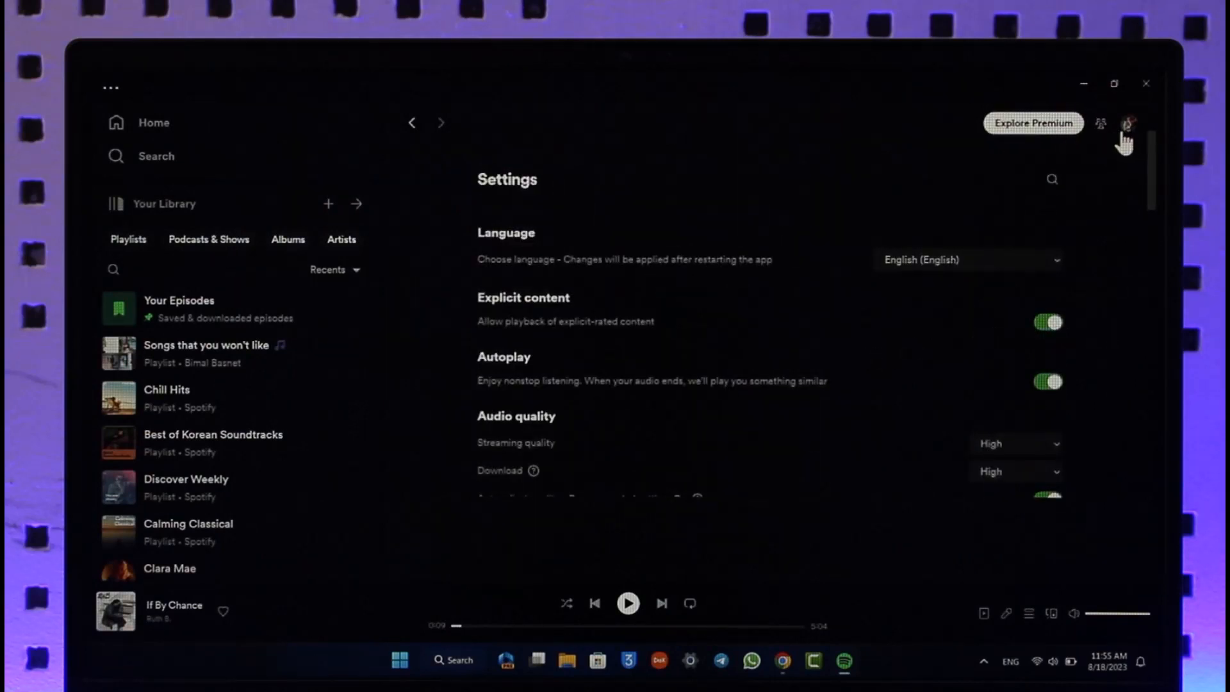
mouse_move(1101, 123)
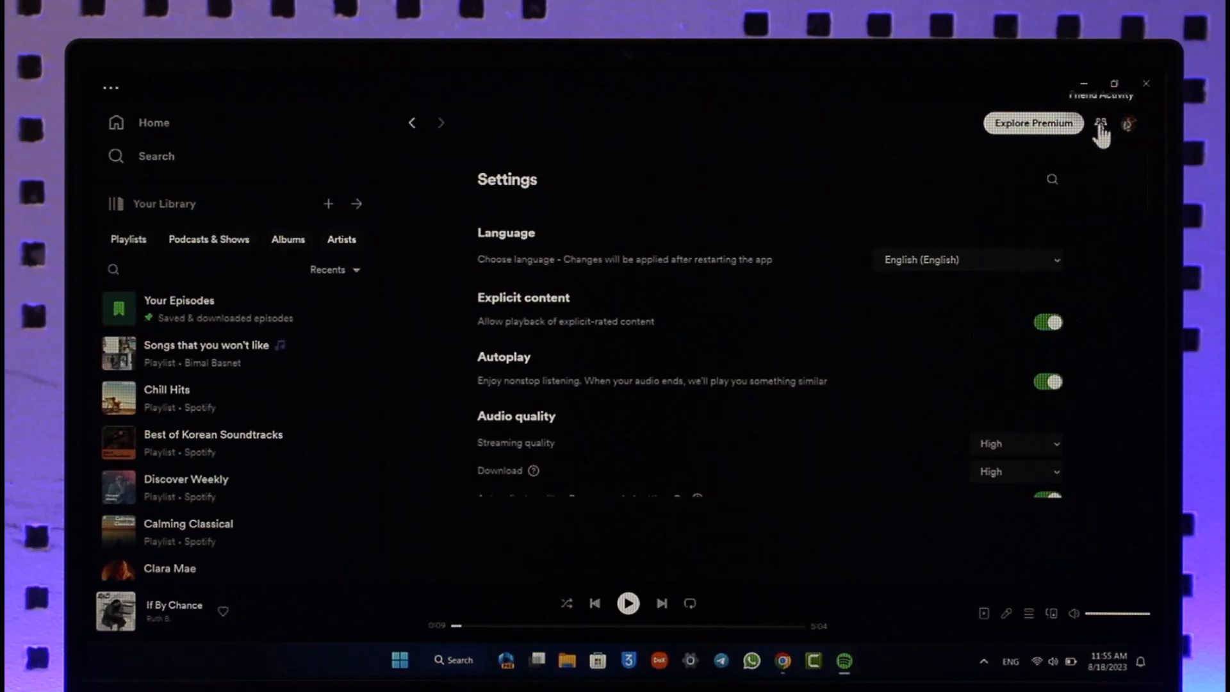
click(1101, 123)
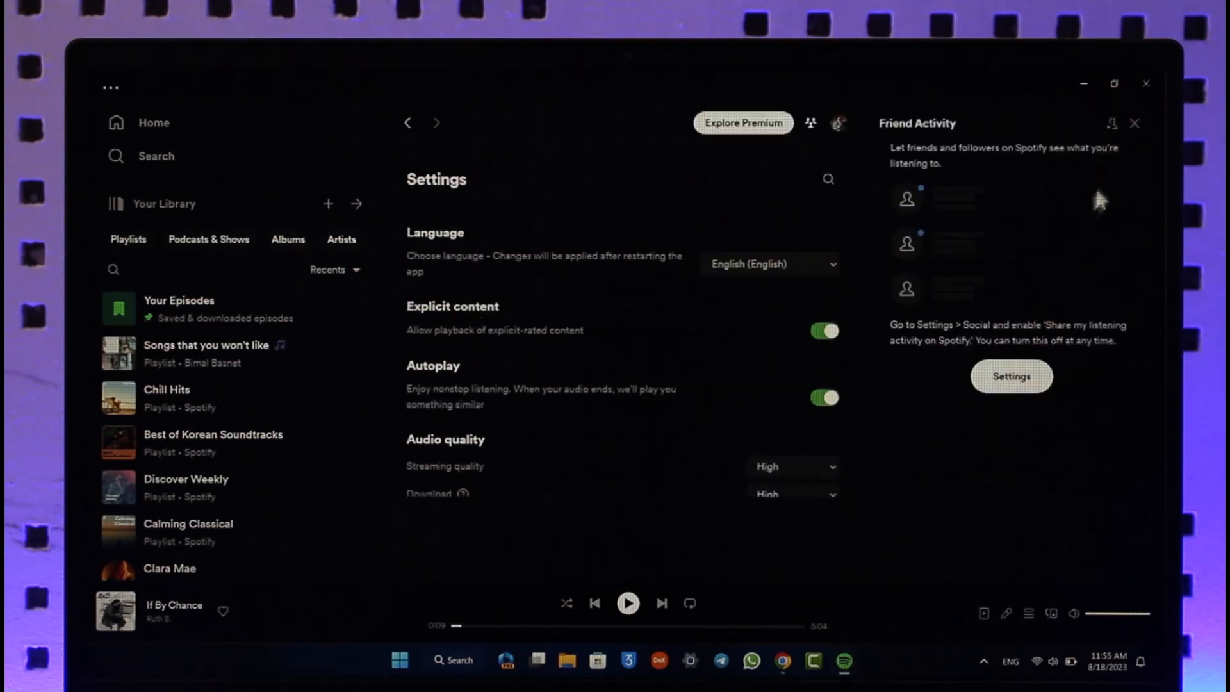
mouse_move(1010, 302)
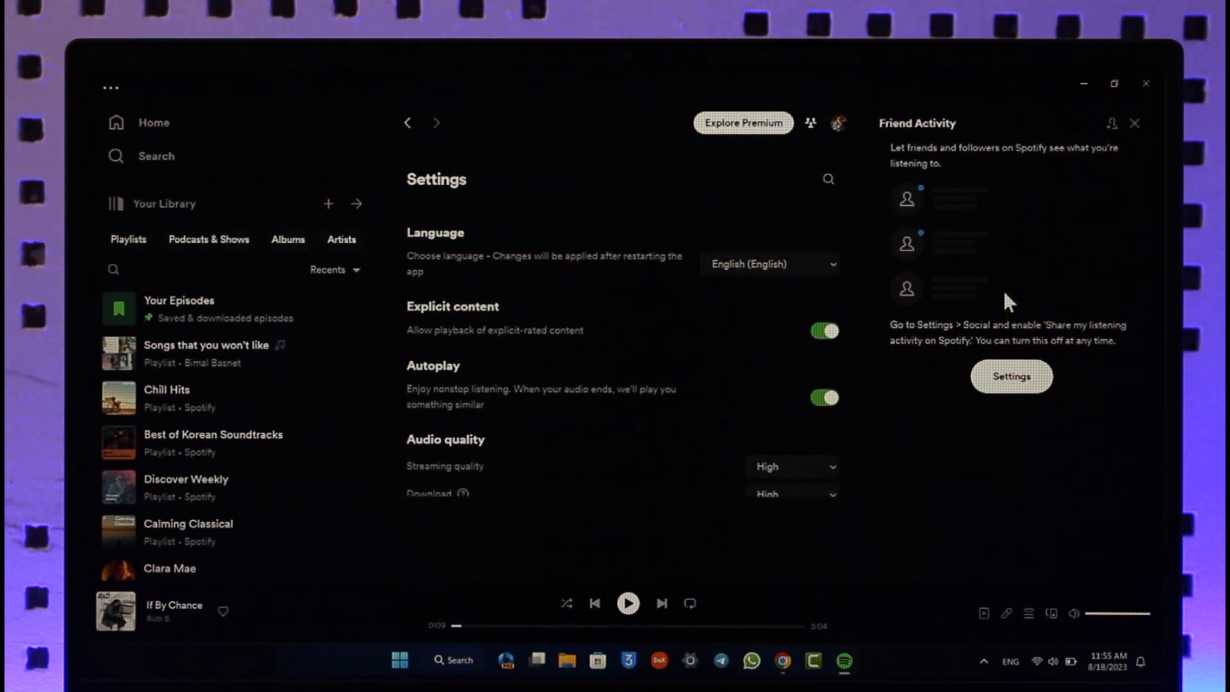
mouse_move(1007, 161)
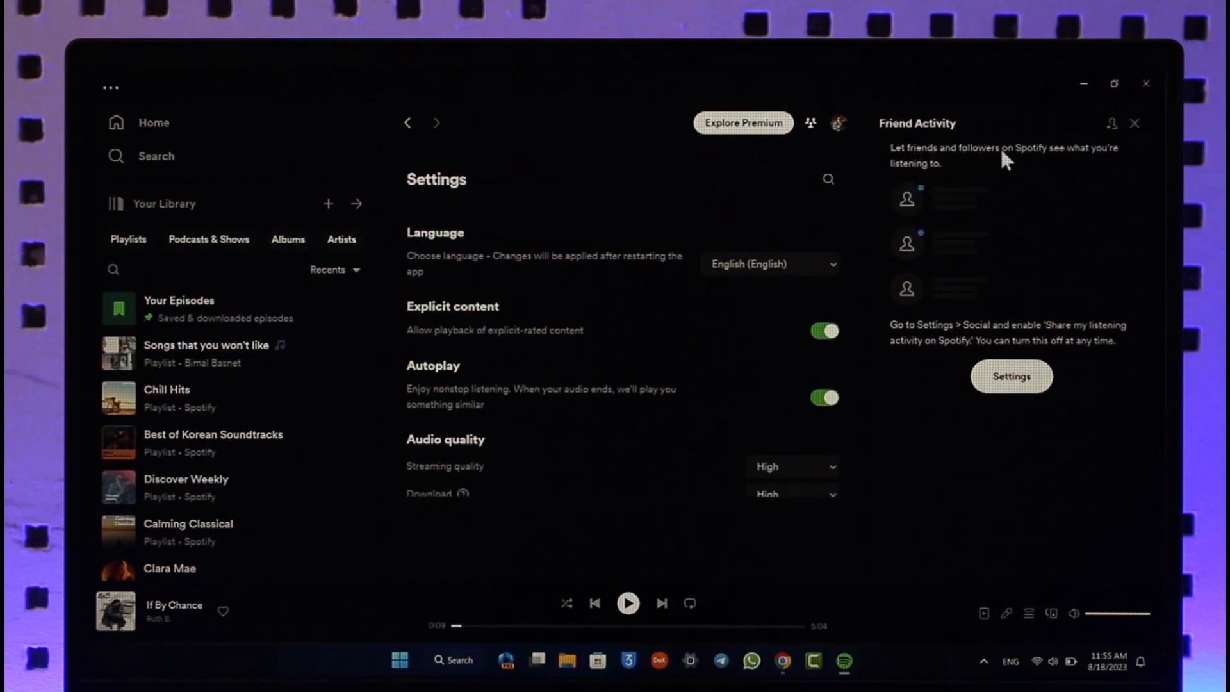
mouse_move(1109, 196)
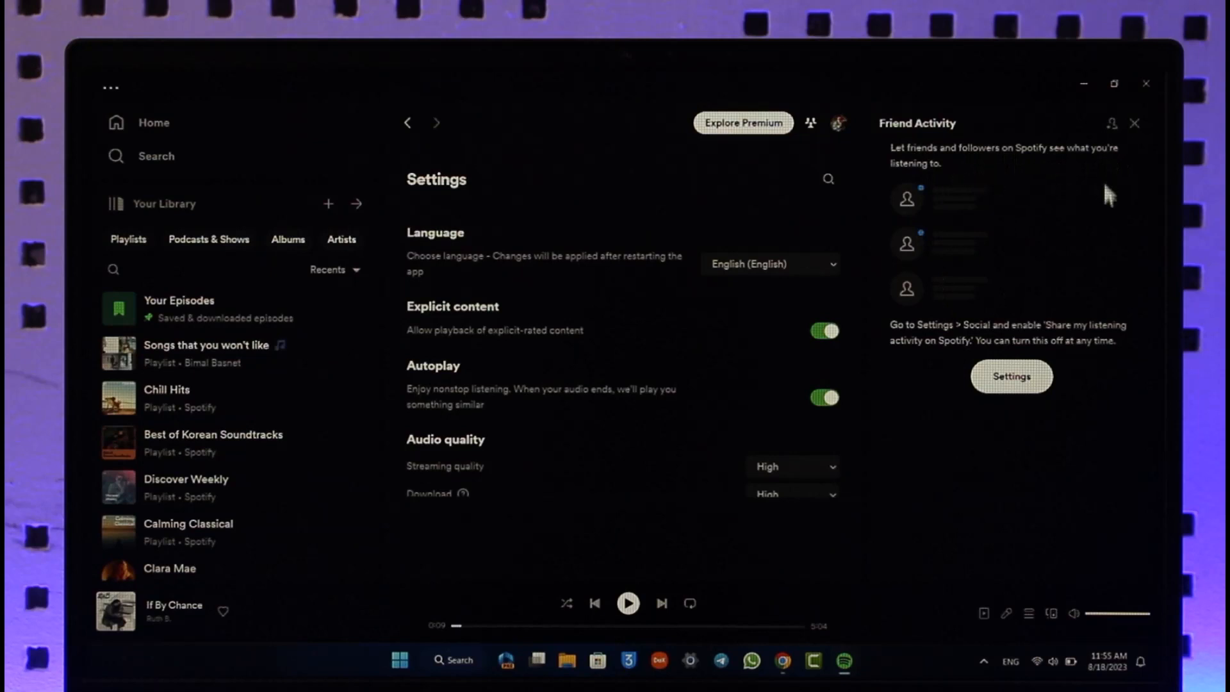
mouse_move(996, 339)
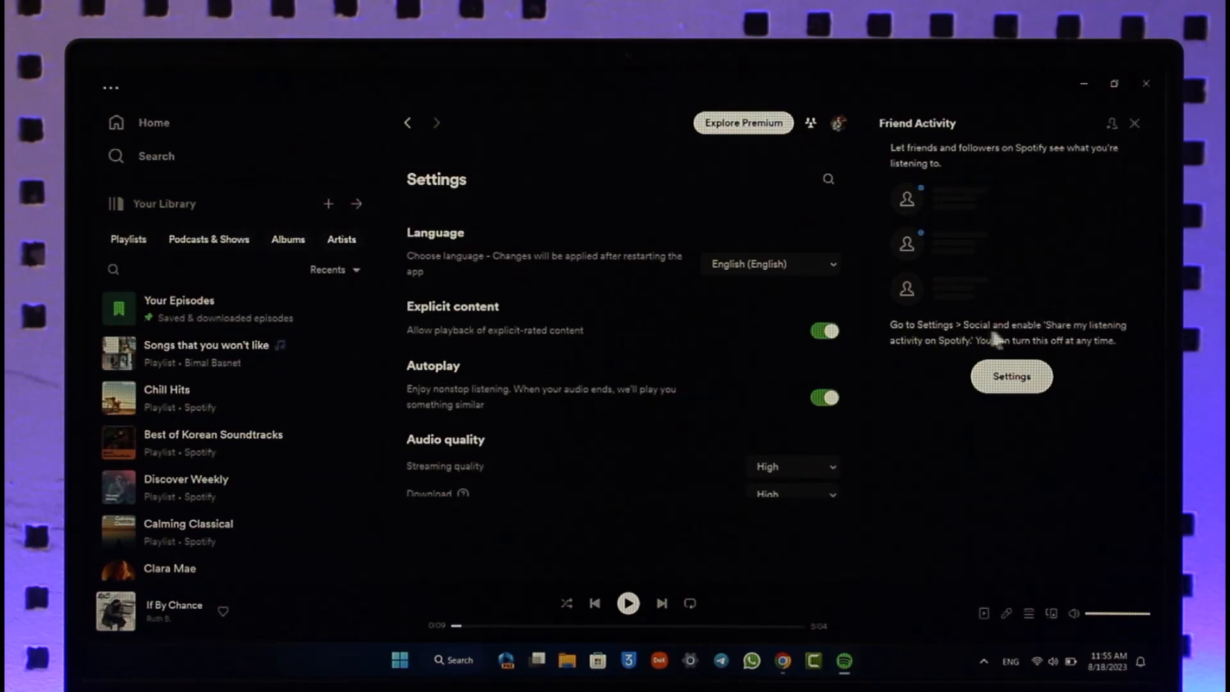
mouse_move(1135, 123)
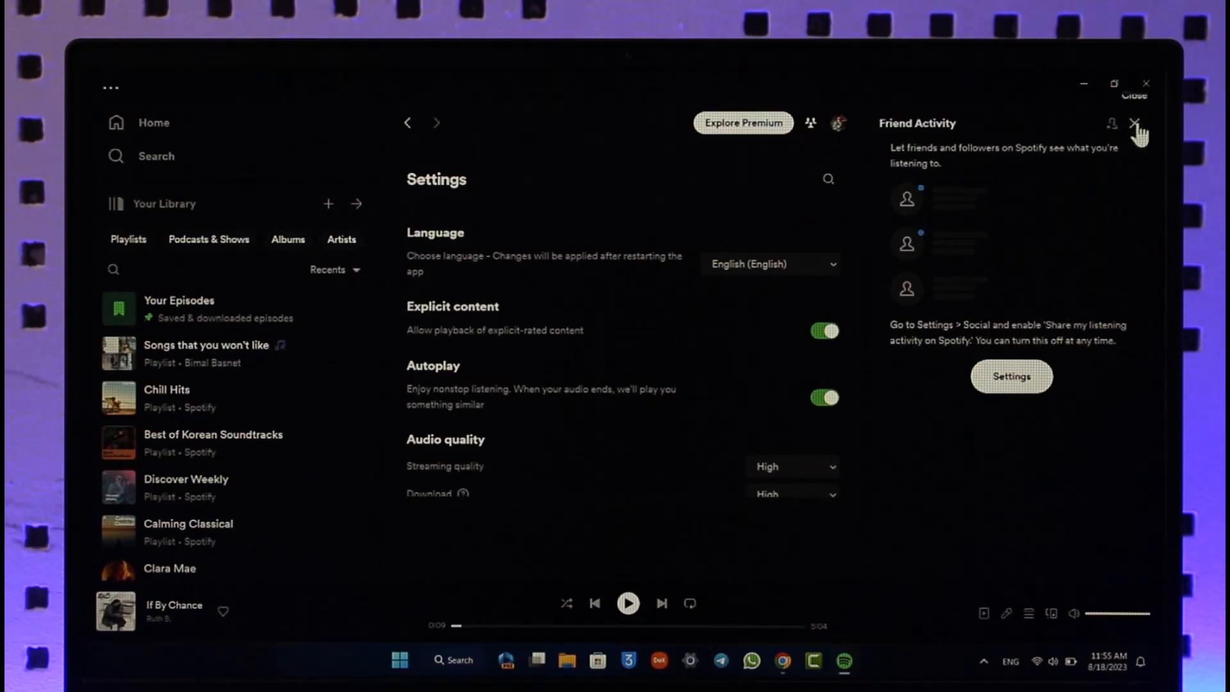
click(1135, 123)
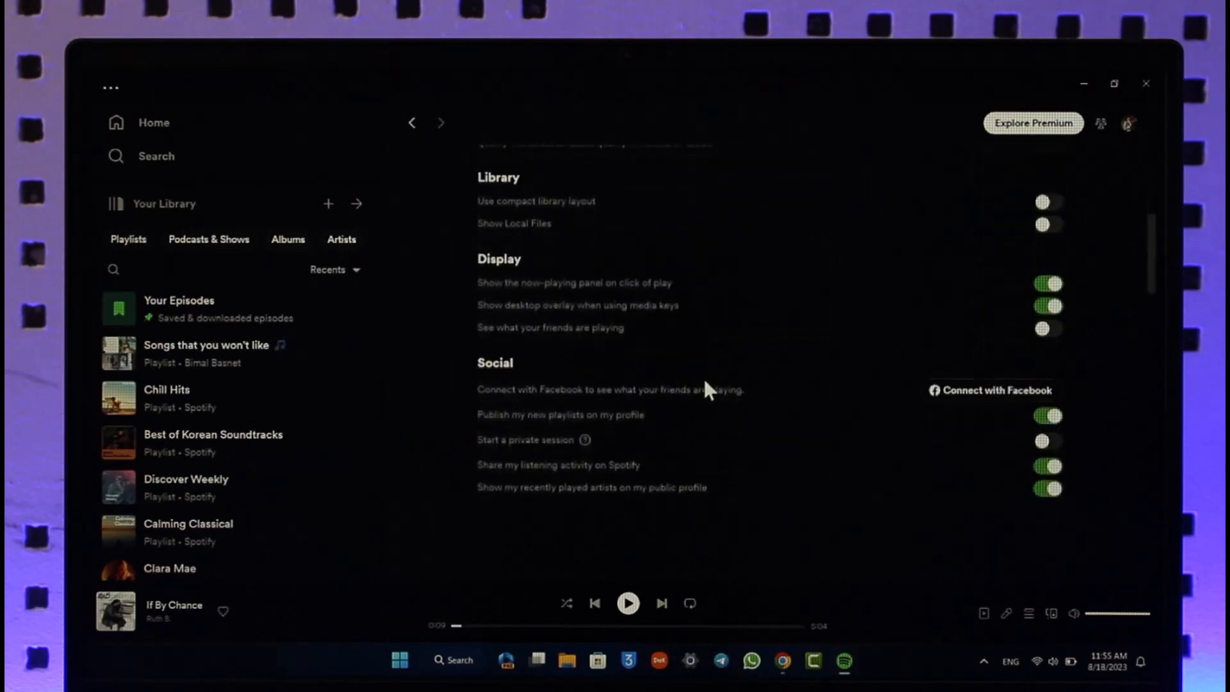
Scroll down to the Social section showing Connect with Facebook and listening-activity sharing enabled
scroll(down, 3)
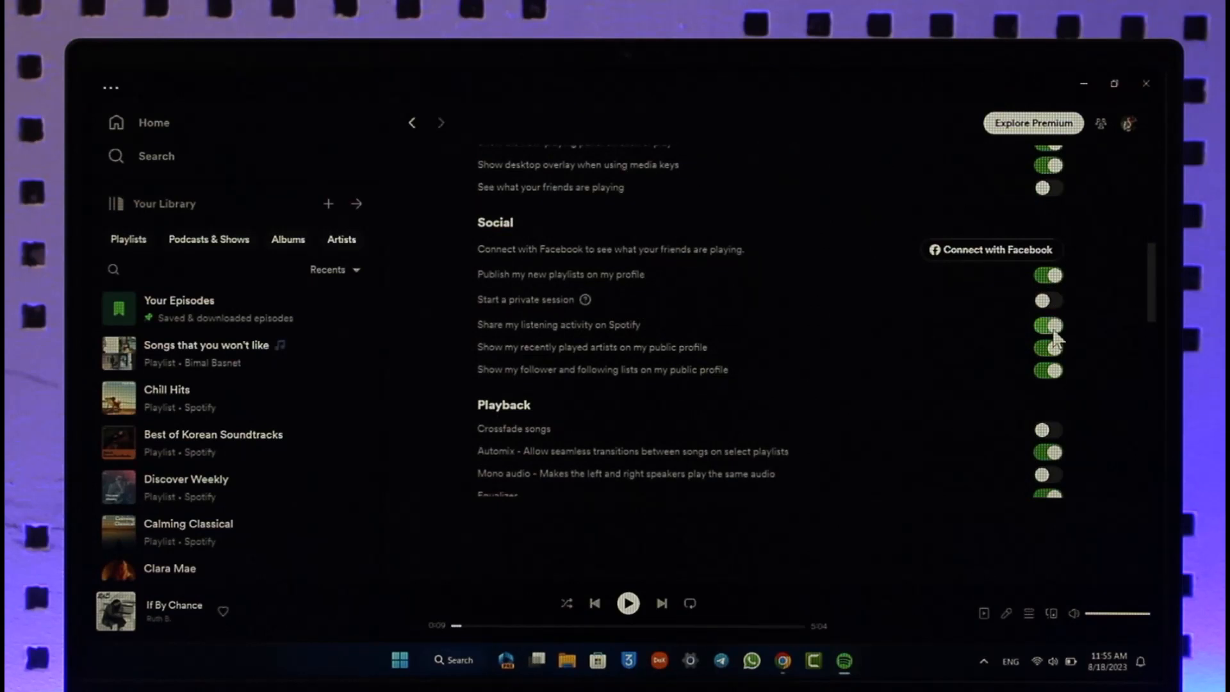
mouse_move(590, 335)
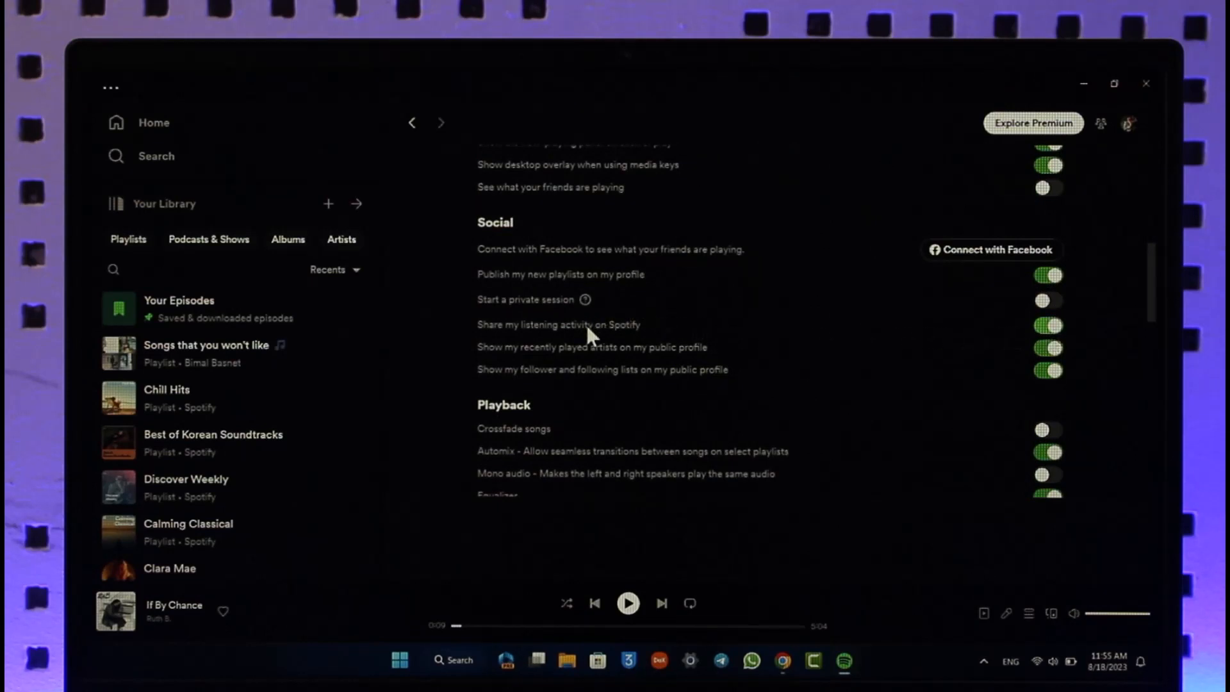